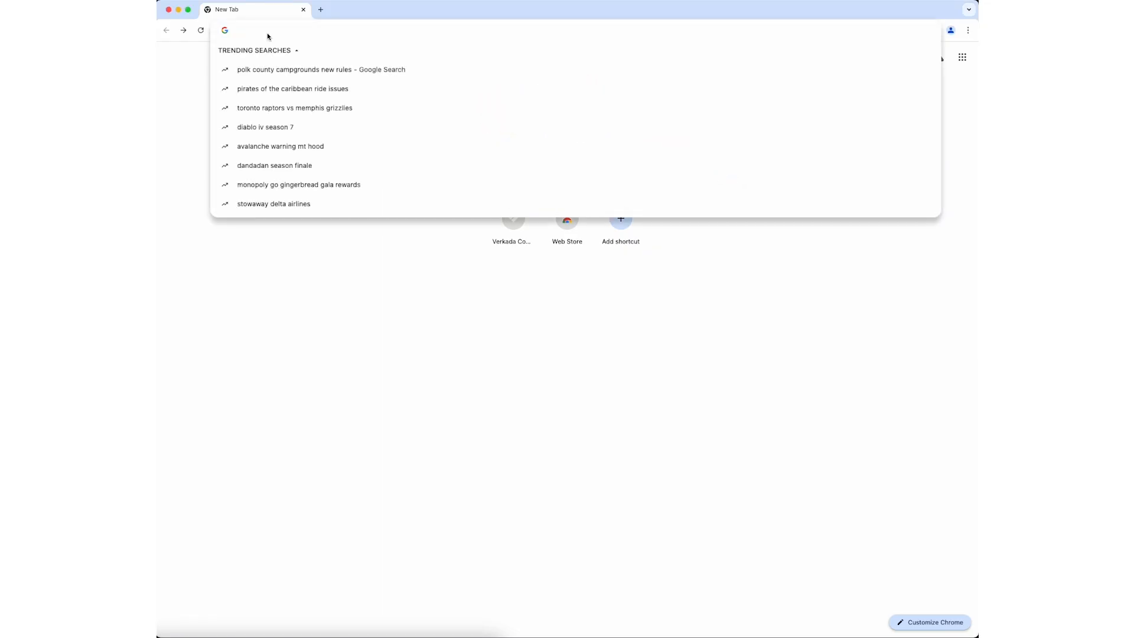
Go to command.verkada.com to reach the Verkada Command sign-up and login page.
type("command.verkada.com")
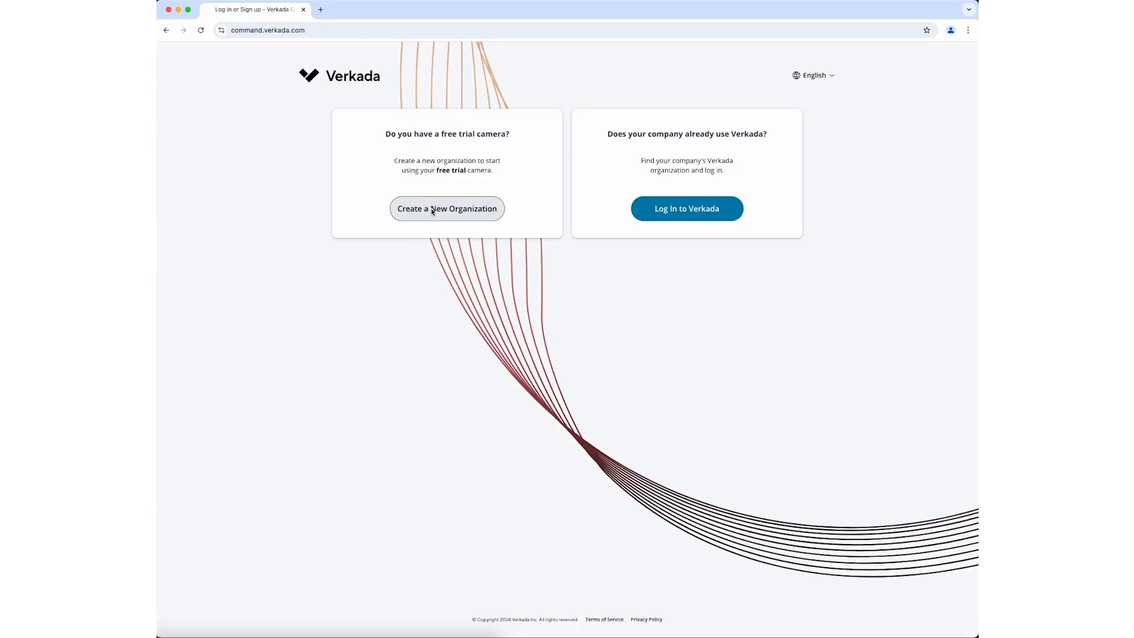
Start a new organization, submitting a work email ending in ada.com.
left_click(446, 208)
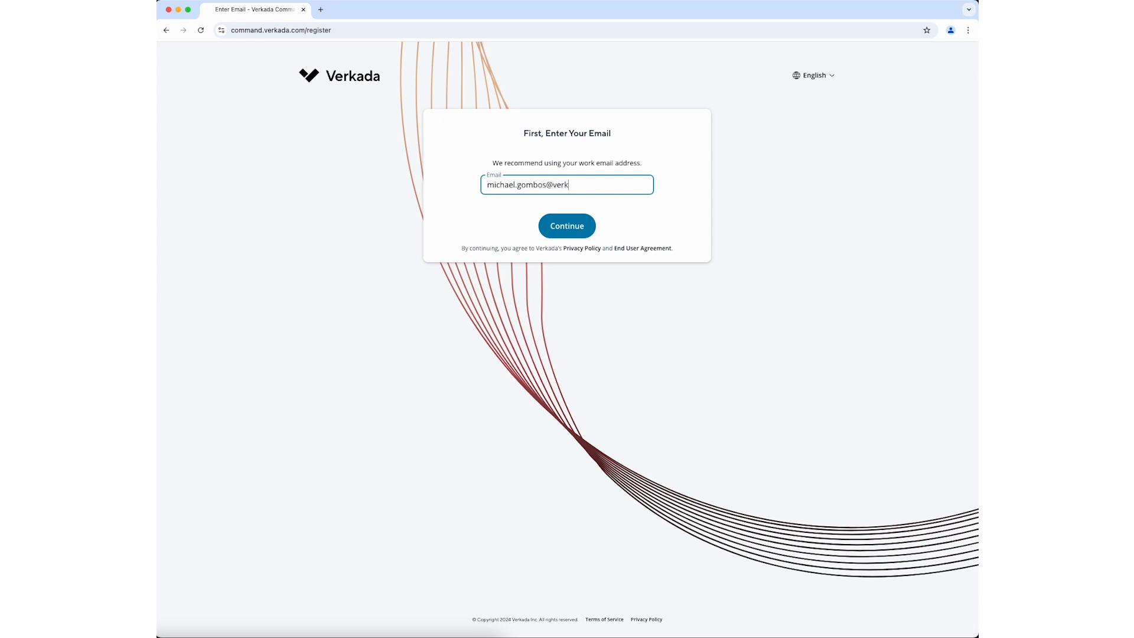
type("ada.com")
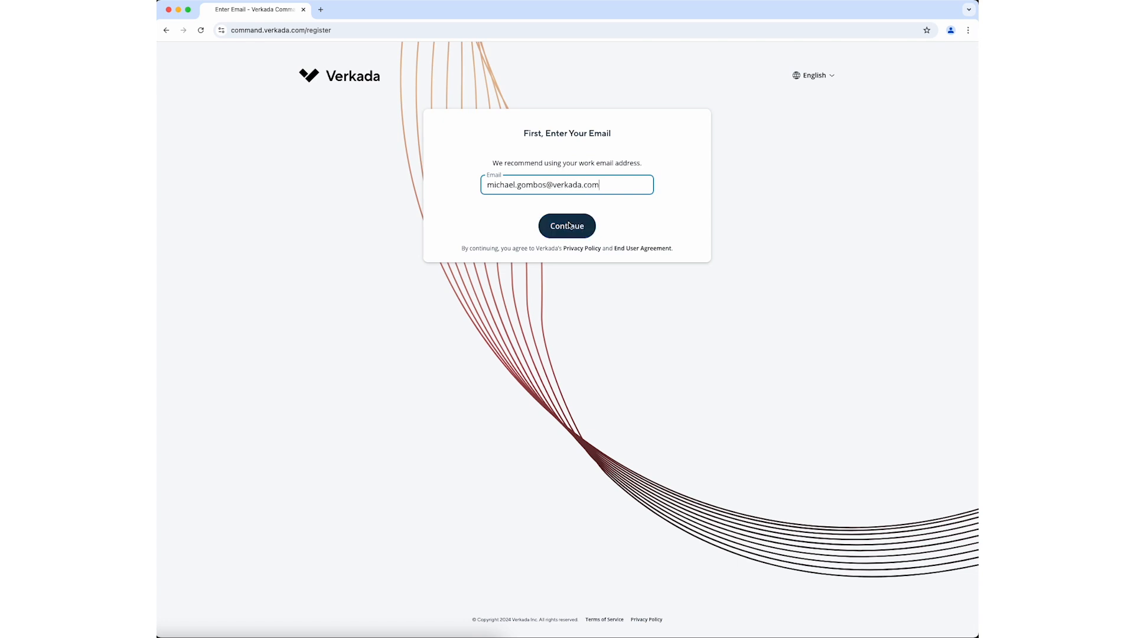
left_click(566, 225)
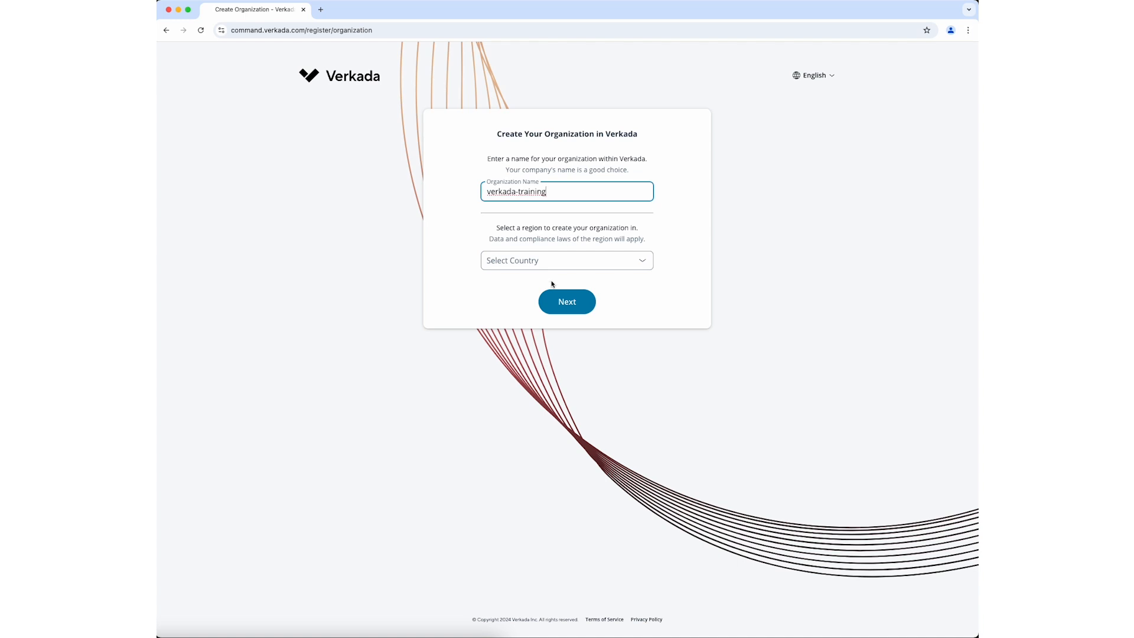
Choose United States of America as region and short name verkada-training-co.
left_click(566, 260)
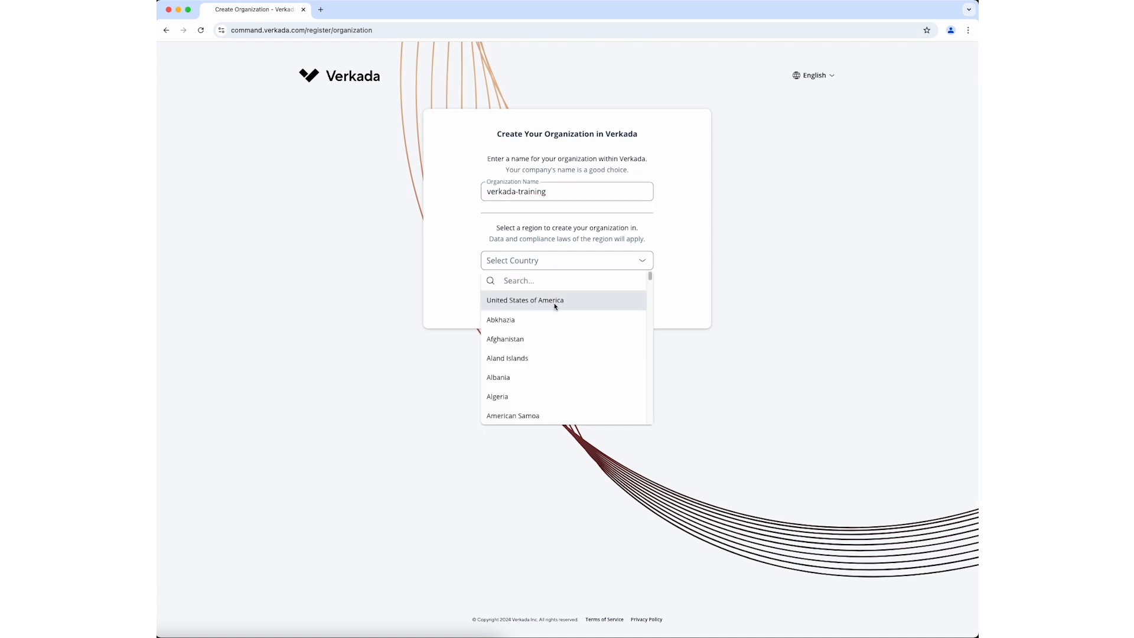
left_click(524, 299)
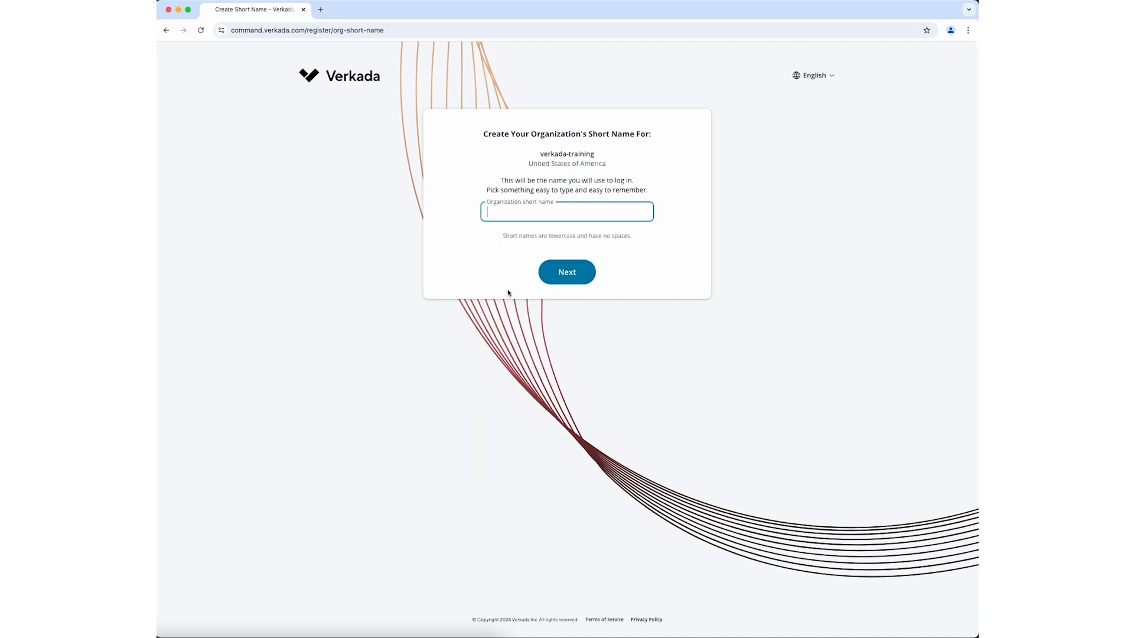
type("verkada-training-co")
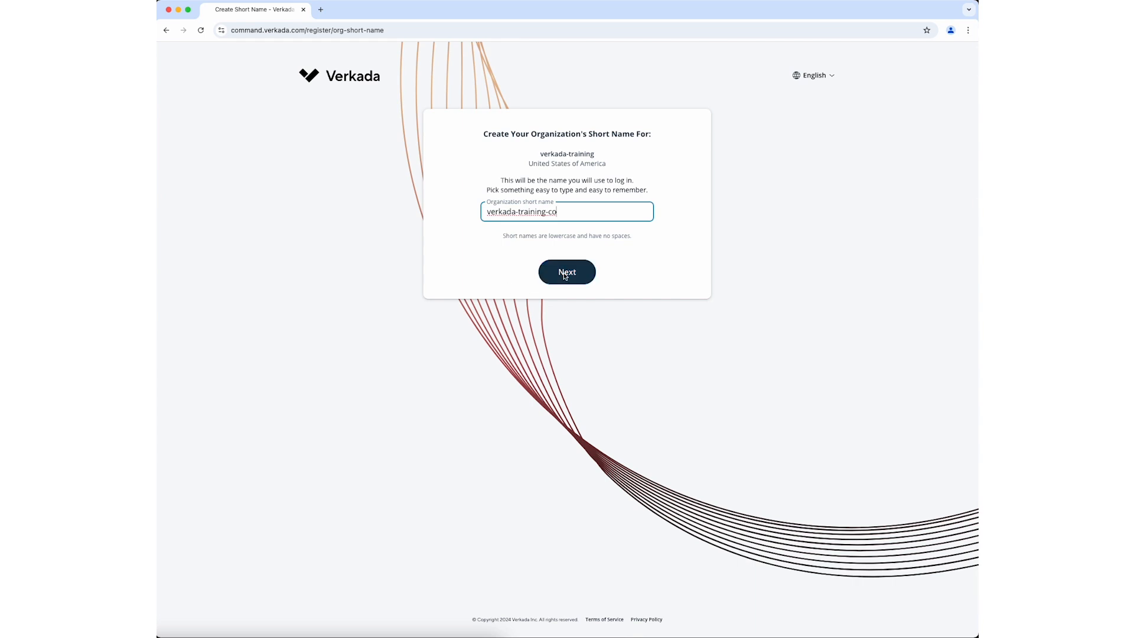
left_click(567, 272)
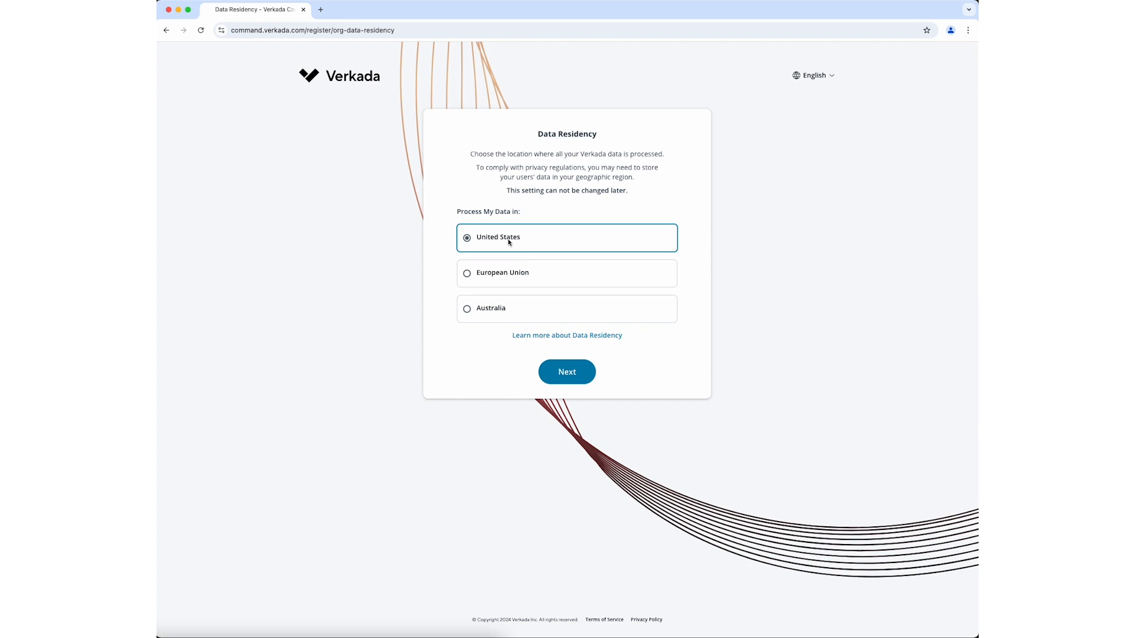
Select US data residency, submit account details, and continue past the Congratulations page.
left_click(567, 371)
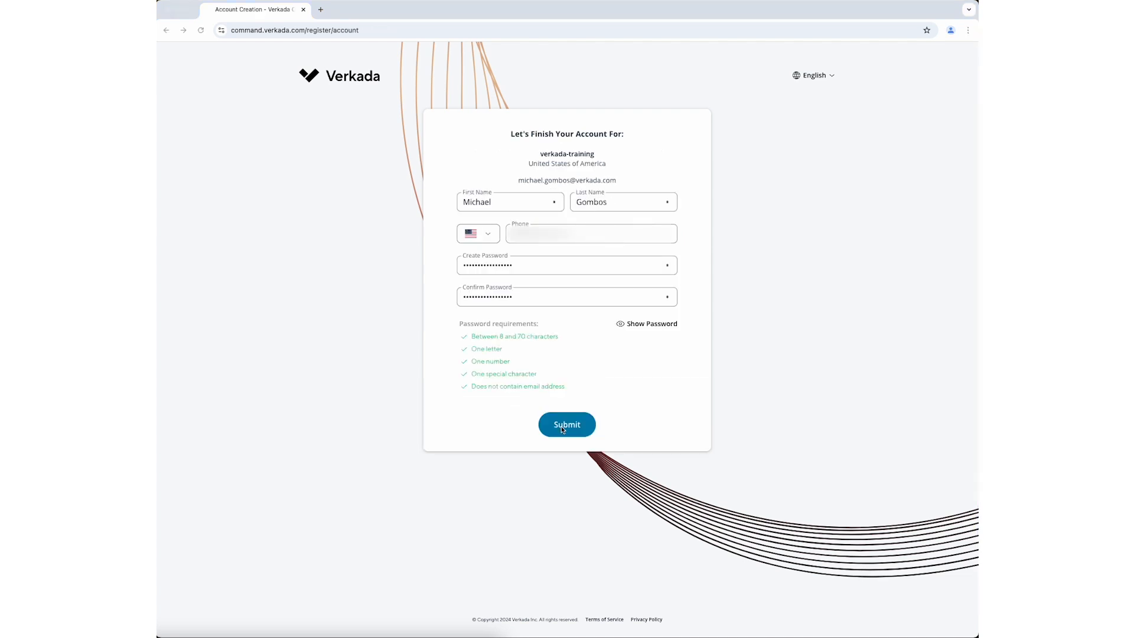
left_click(566, 297)
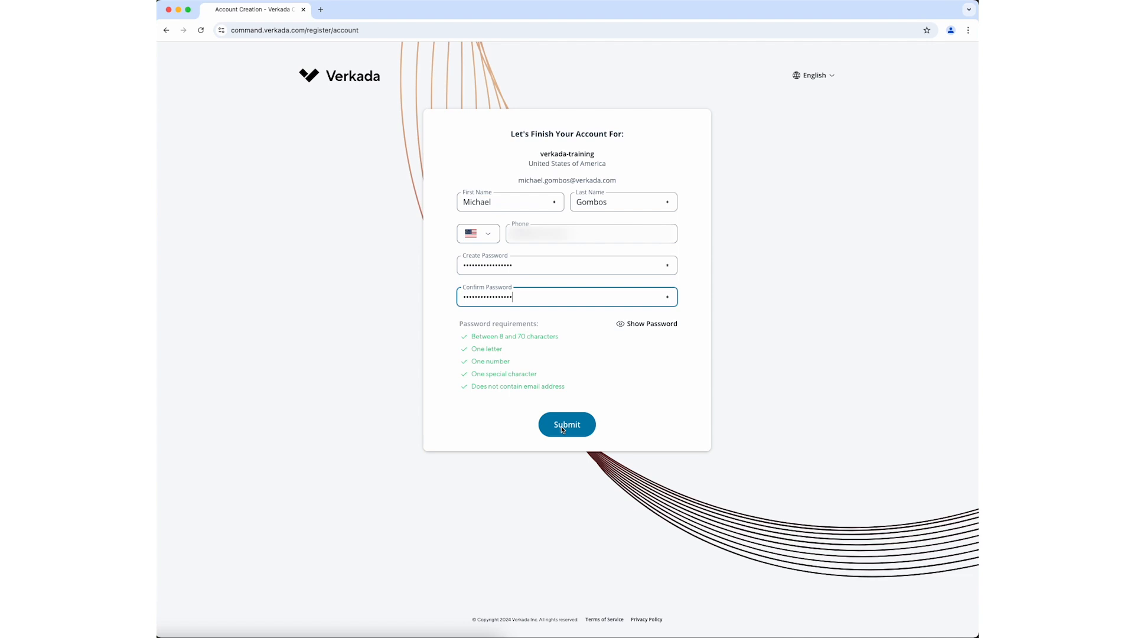
left_click(566, 424)
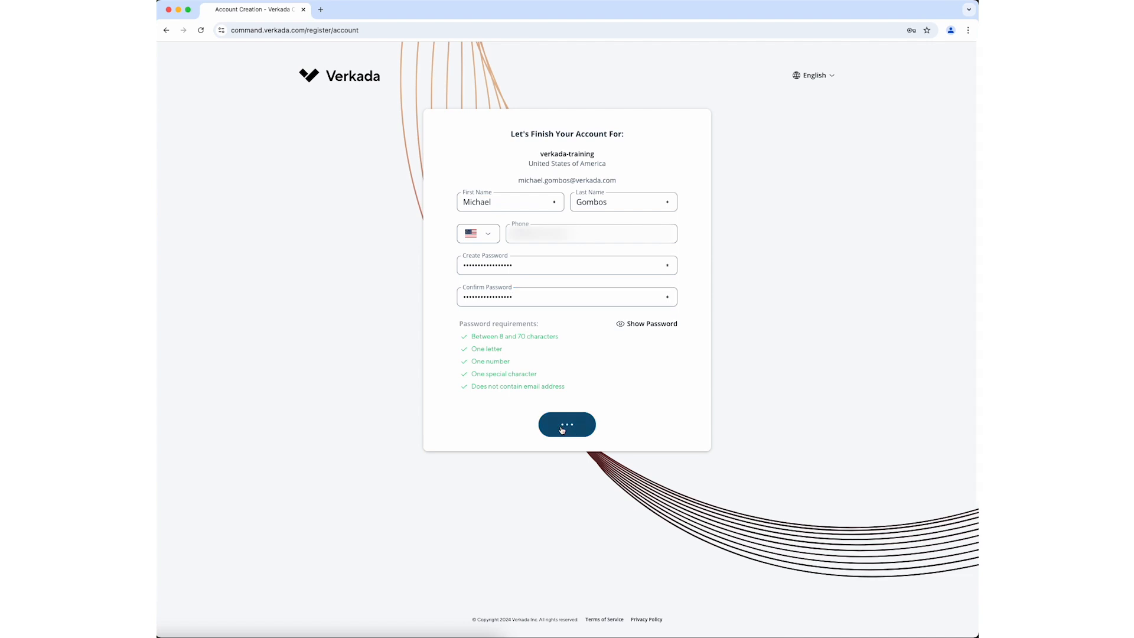
left_click(567, 424)
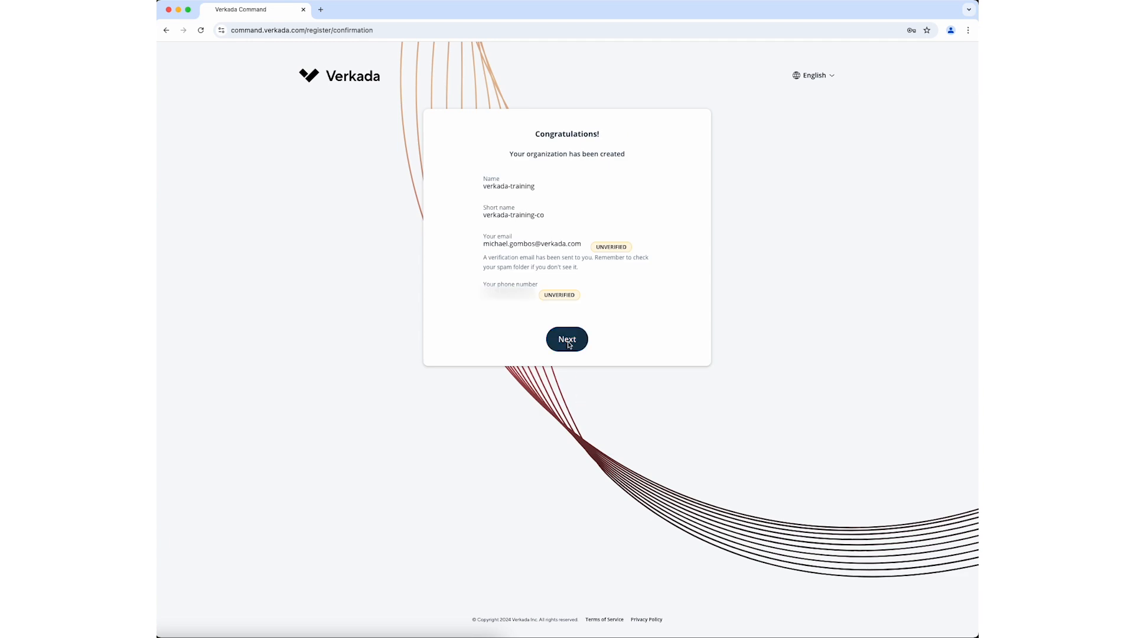
left_click(567, 339)
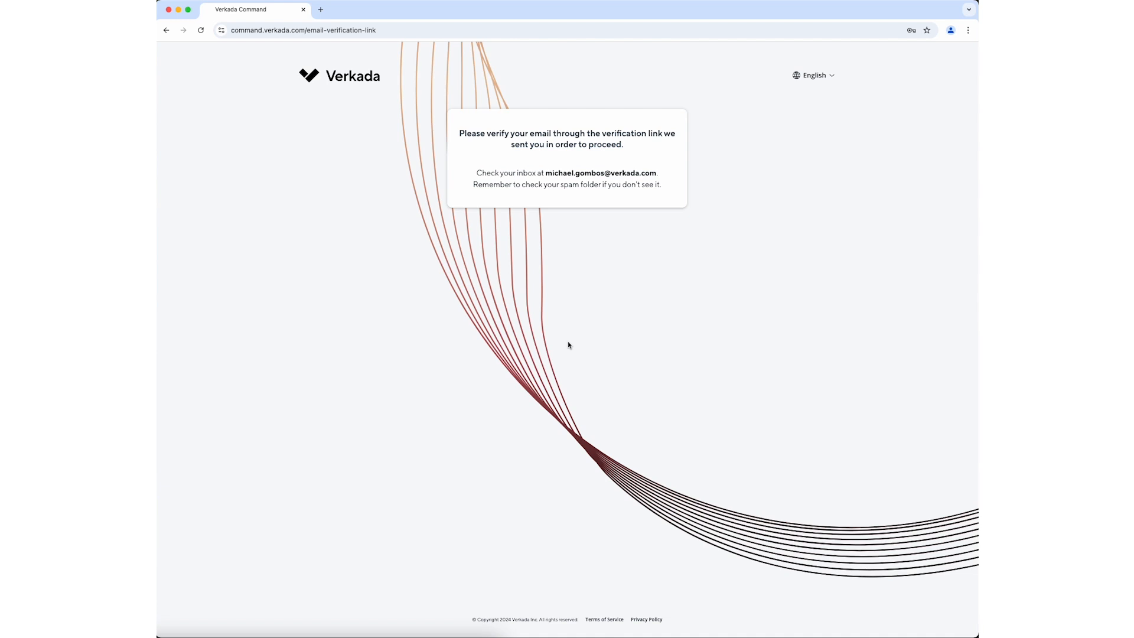
mouse_move(581, 334)
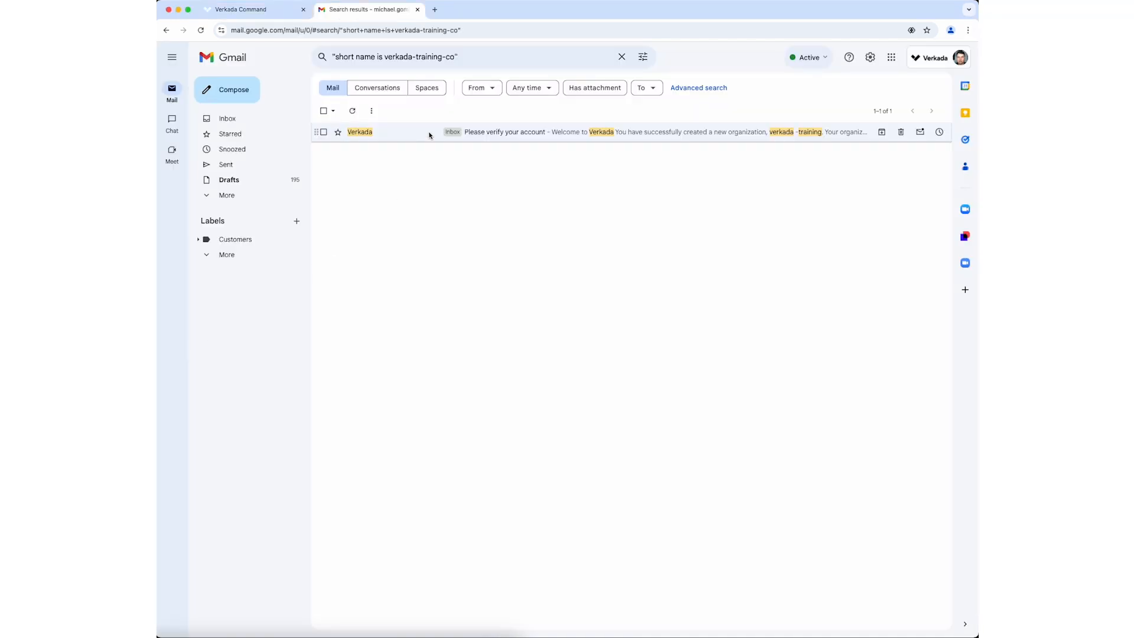
Open Verkada's 'Please verify your account' email and follow Verify Email.
left_click(506, 132)
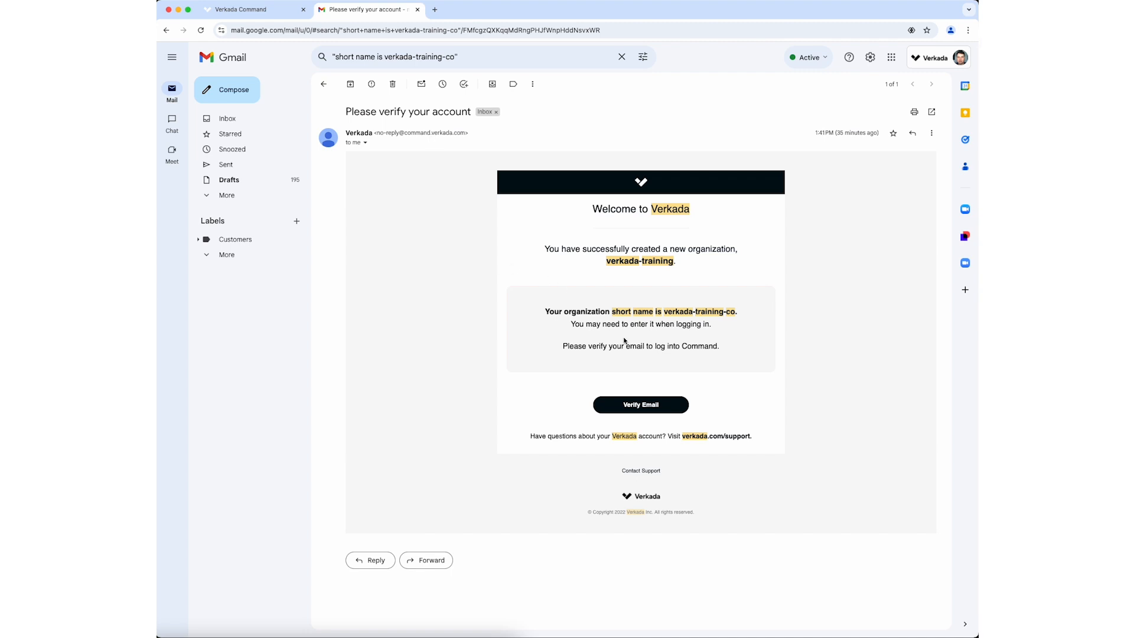
left_click(639, 404)
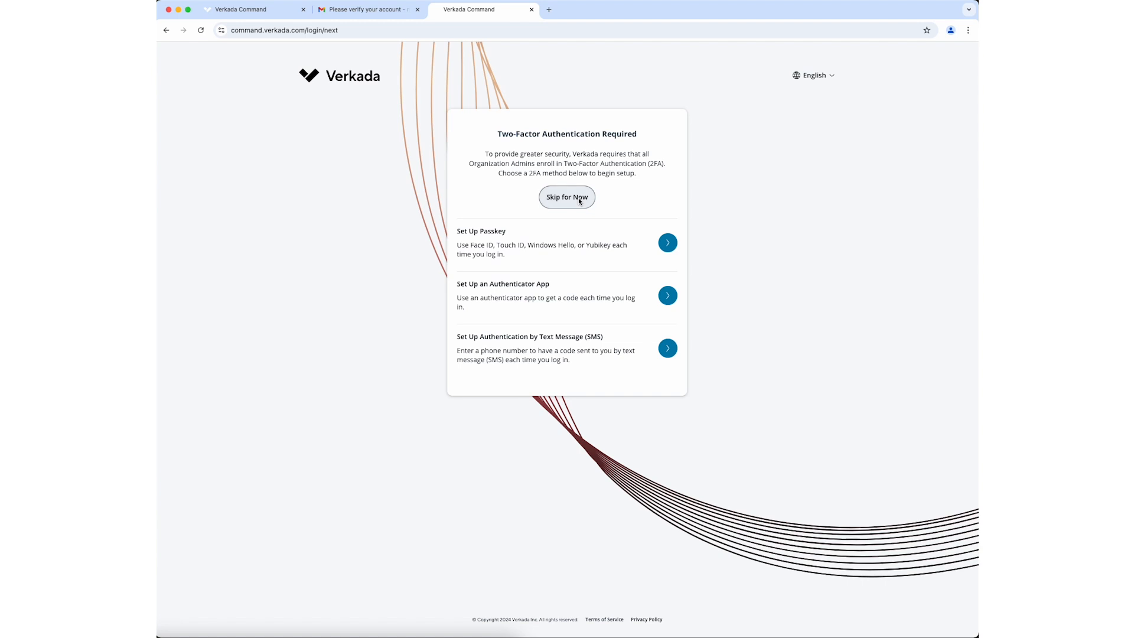
Choose Skip for Now on two-factor setup, landing on the Cameras page.
left_click(566, 197)
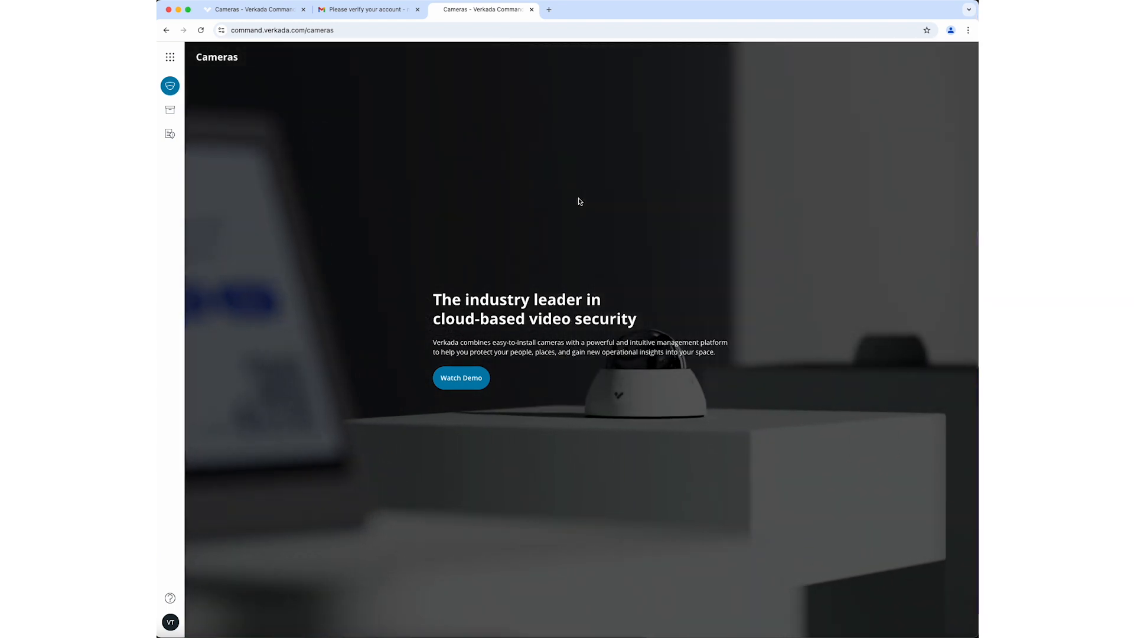
From the app launcher go to Admin, Privacy & Security, then the Privacy & Security Checklist.
left_click(170, 56)
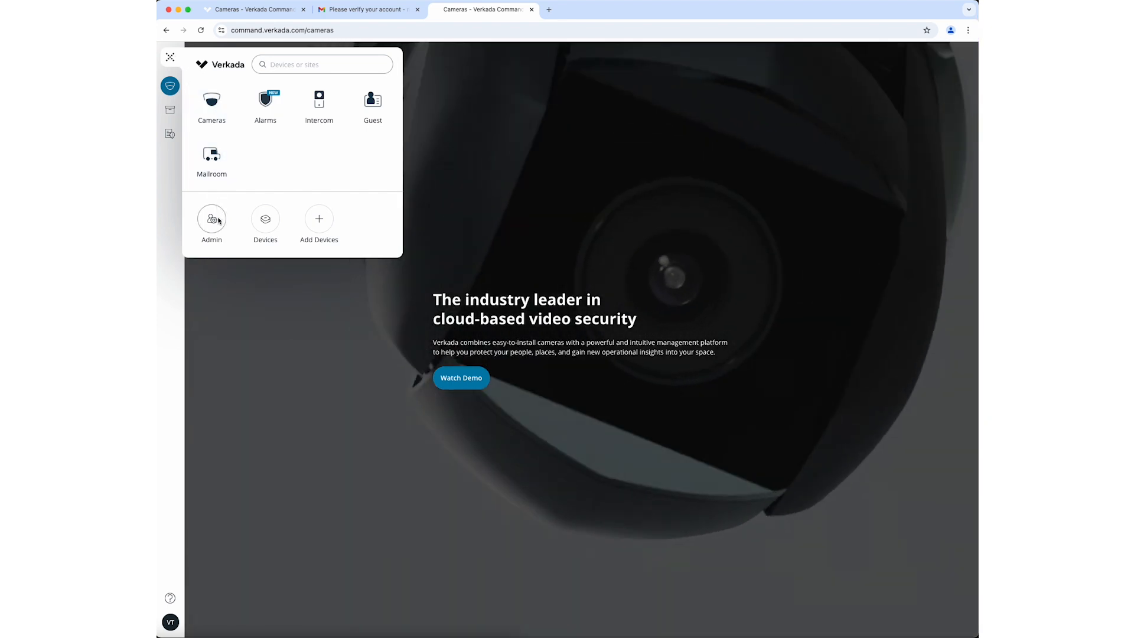
left_click(211, 220)
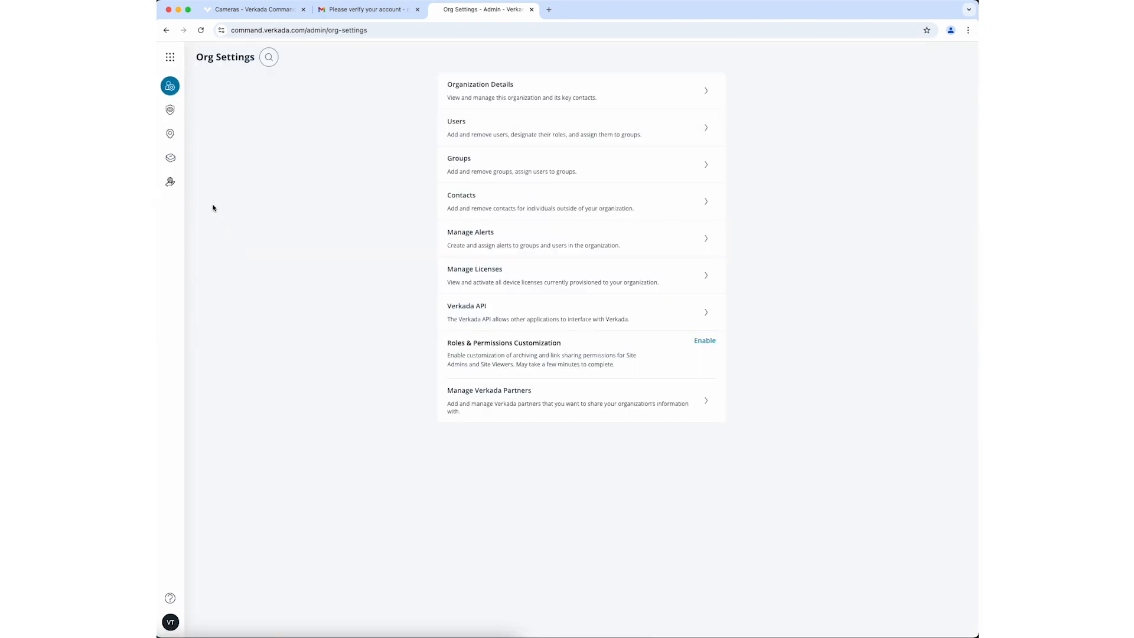
left_click(170, 110)
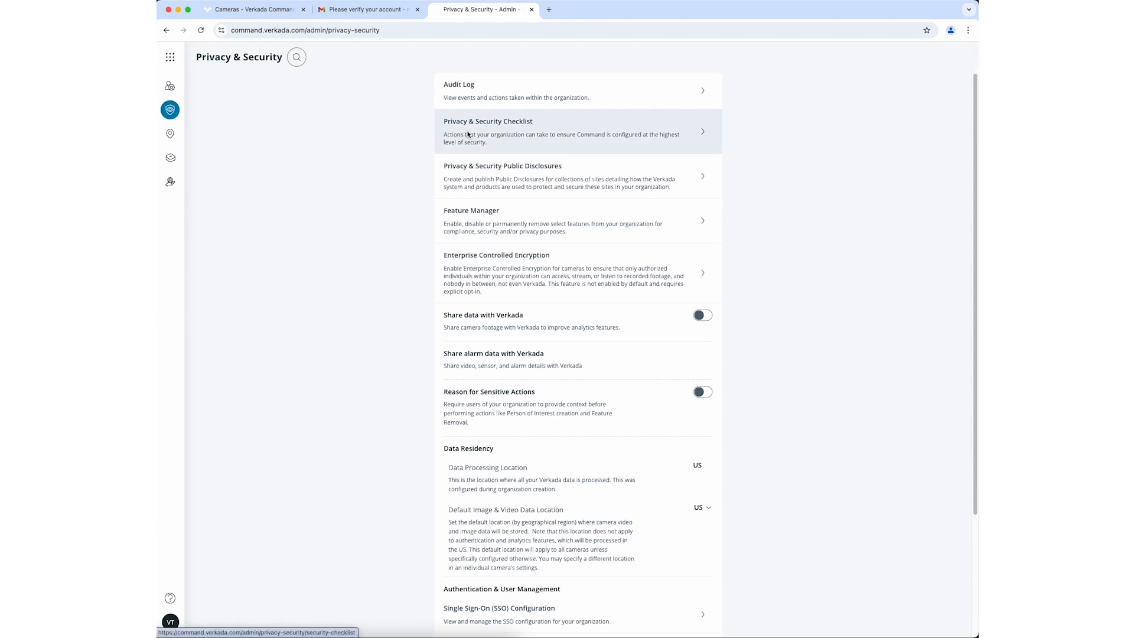
left_click(488, 131)
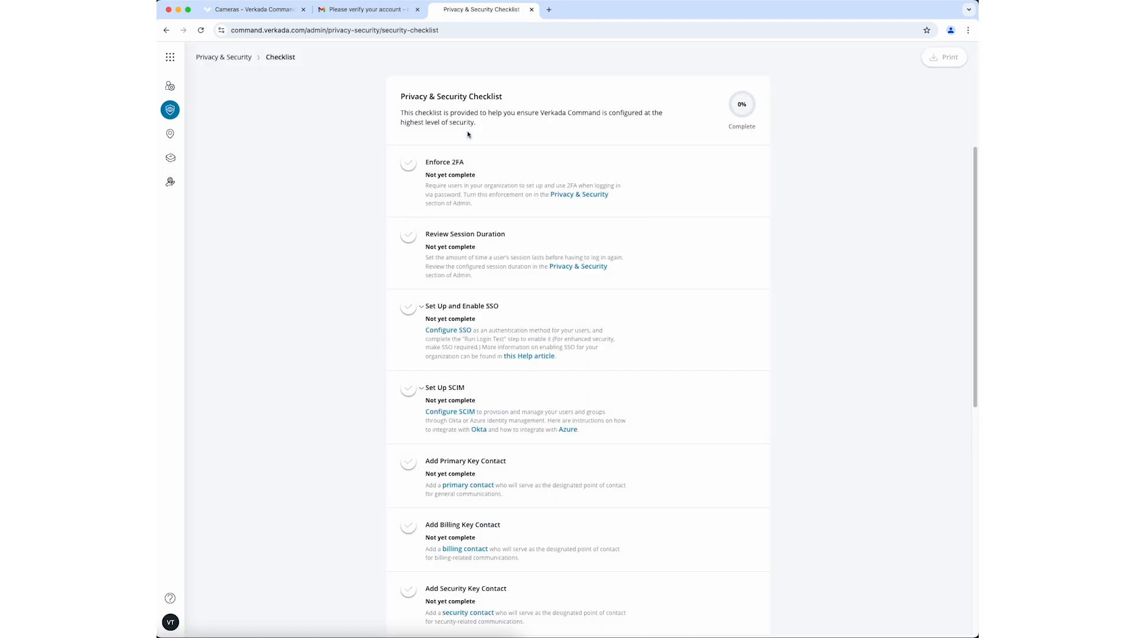